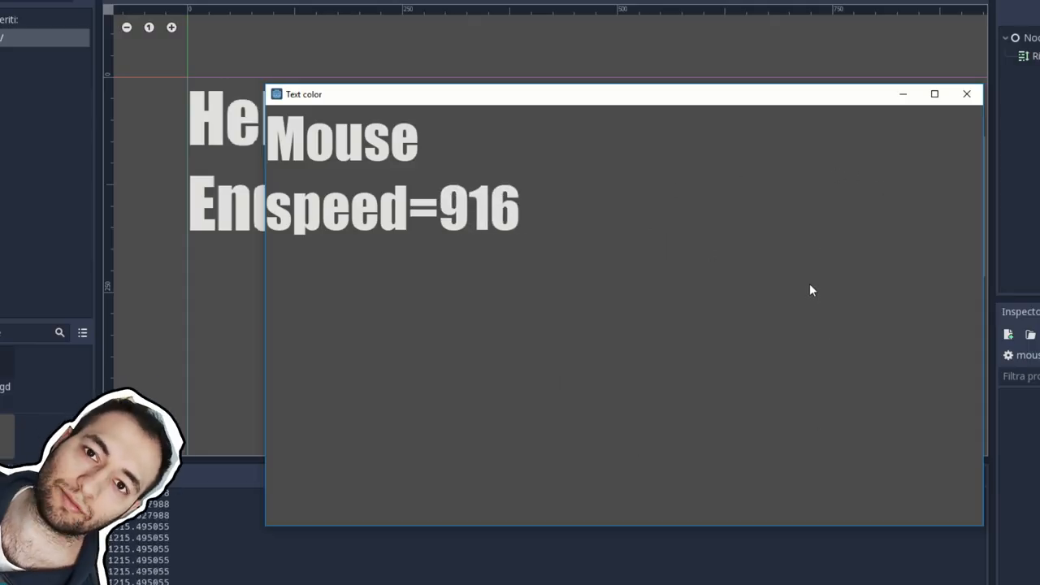
{"action": "mouse_move", "coordinate": [644, 374]}
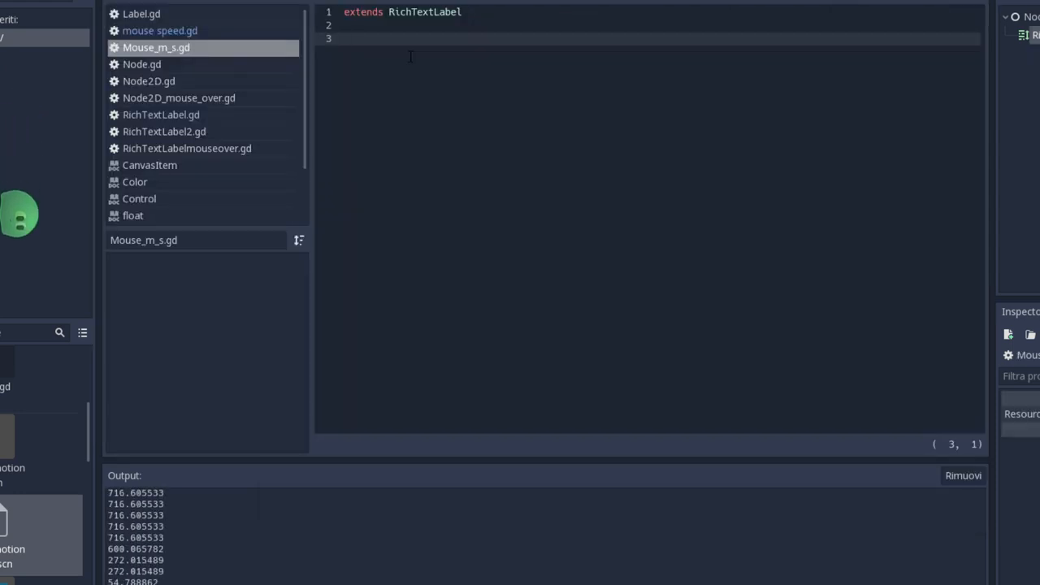
{"action": "type", "text": "var s"}
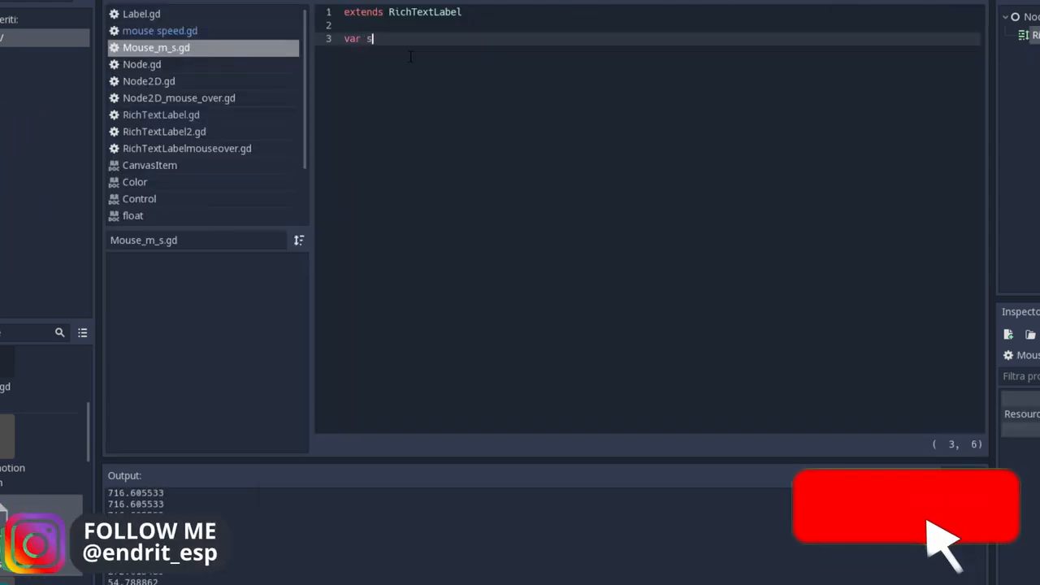
{"action": "type", "text": "peed"}
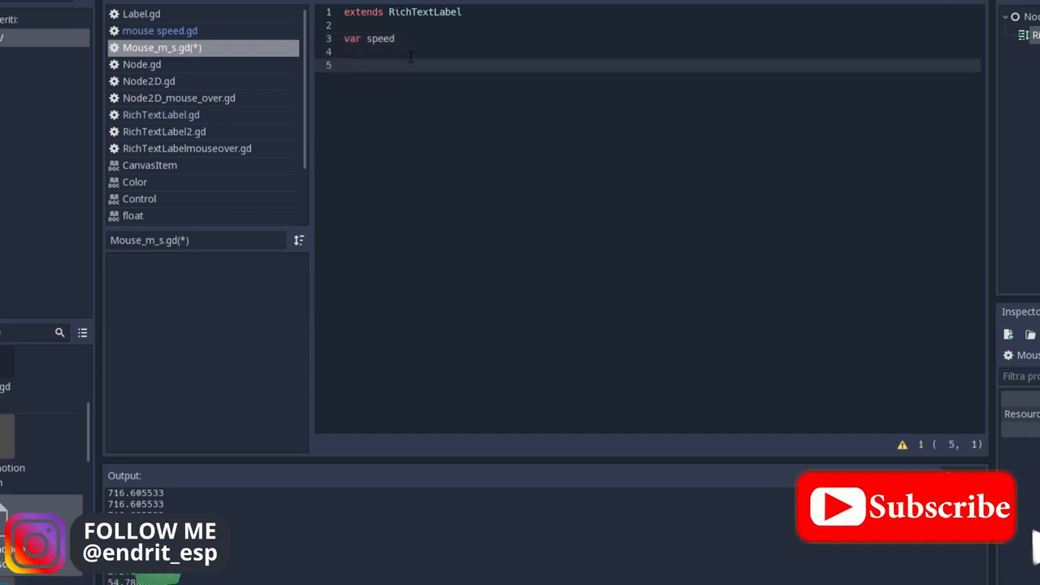
{"action": "type", "text": "func _input(event):"}
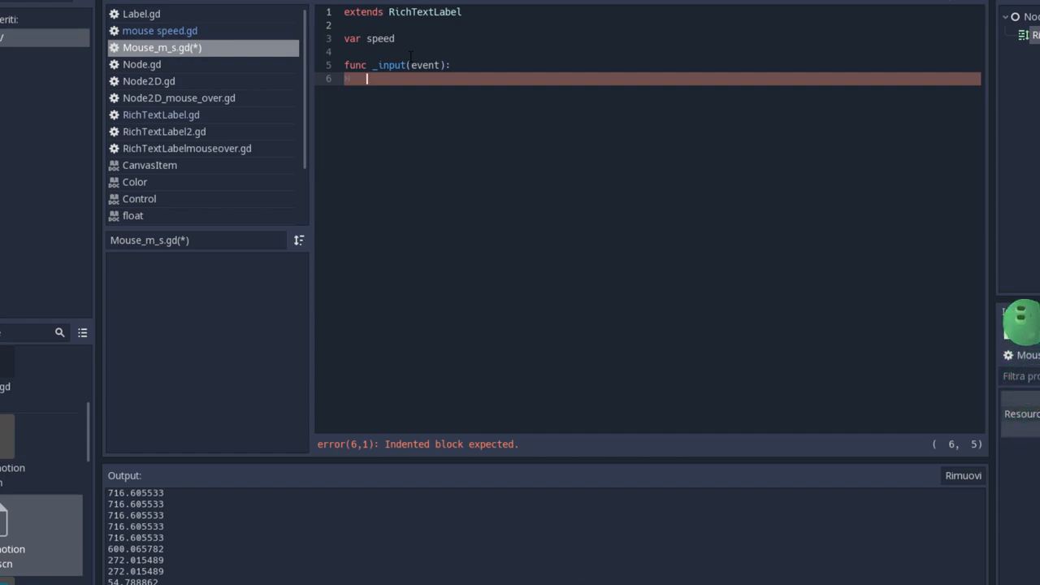
{"action": "type", "text": "if"}
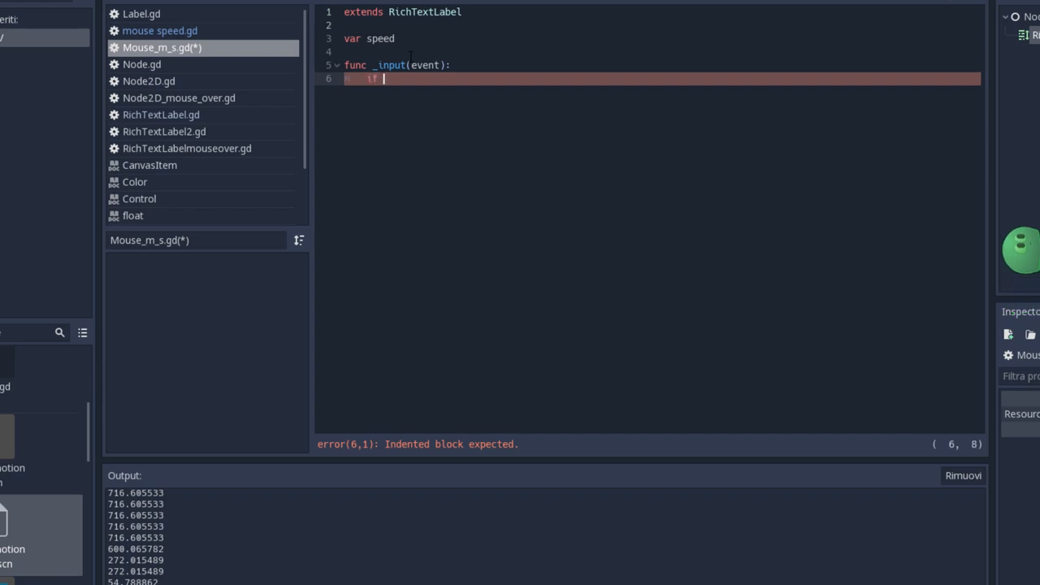
{"action": "type", "text": "event is InputEventMouseMotion:"}
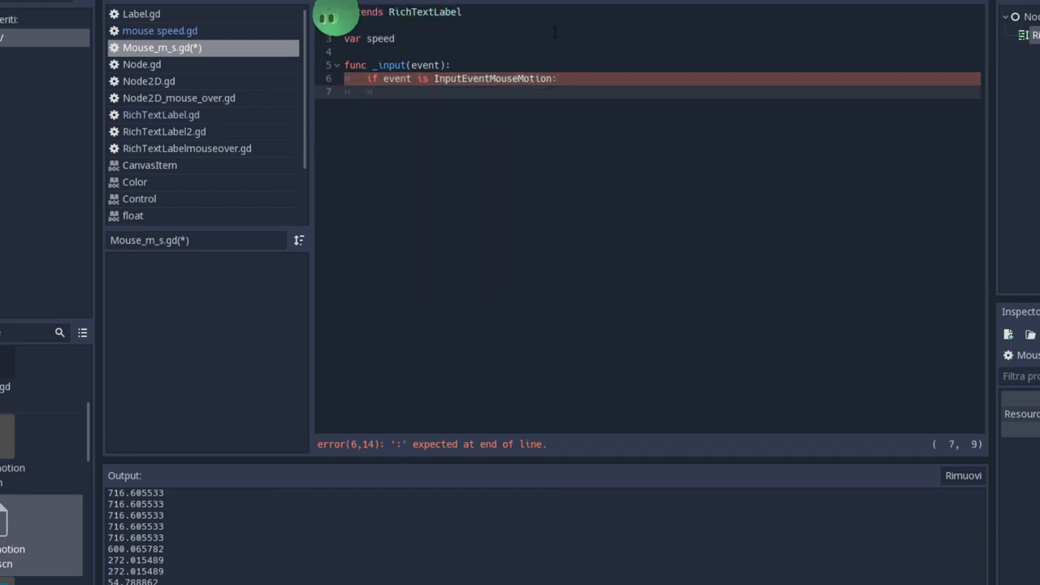
{"action": "type", "text": "speed = Input.get_last_mouse_speed("}
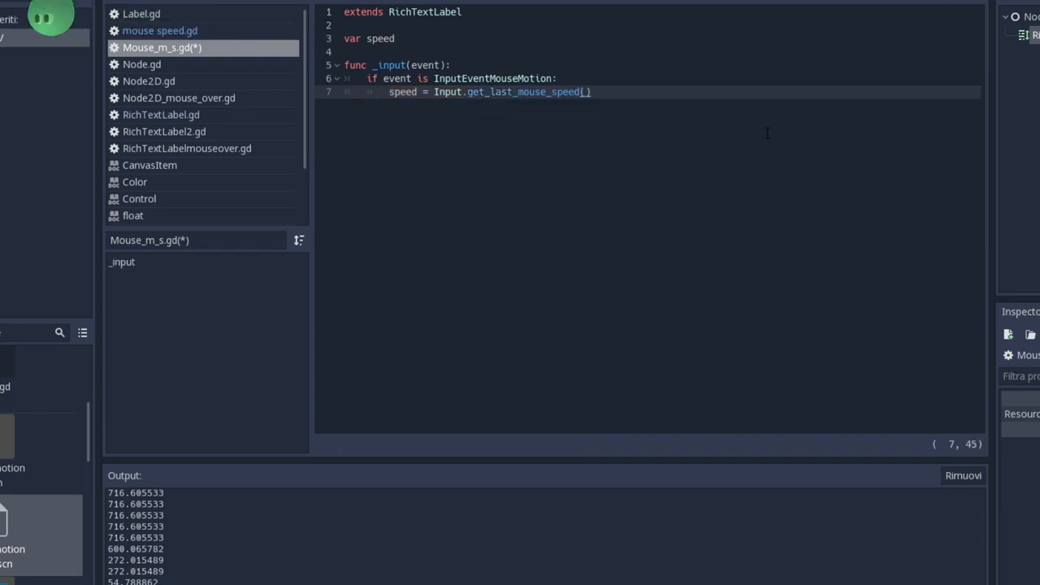
{"action": "type", "text": "print (speed)"}
{"action": "type", "text": "speed = sq"}
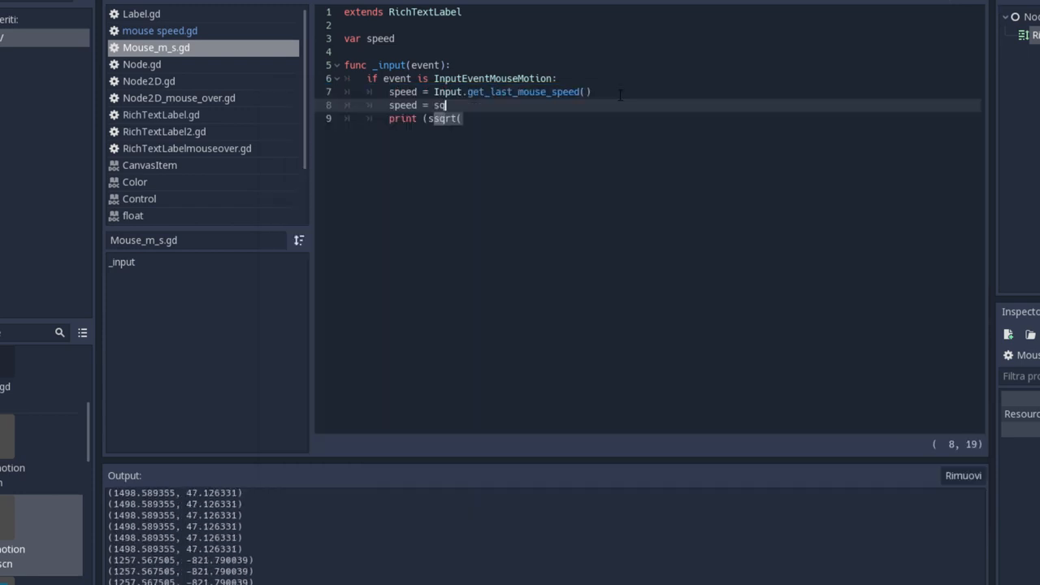
{"action": "type", "text": "rt("}
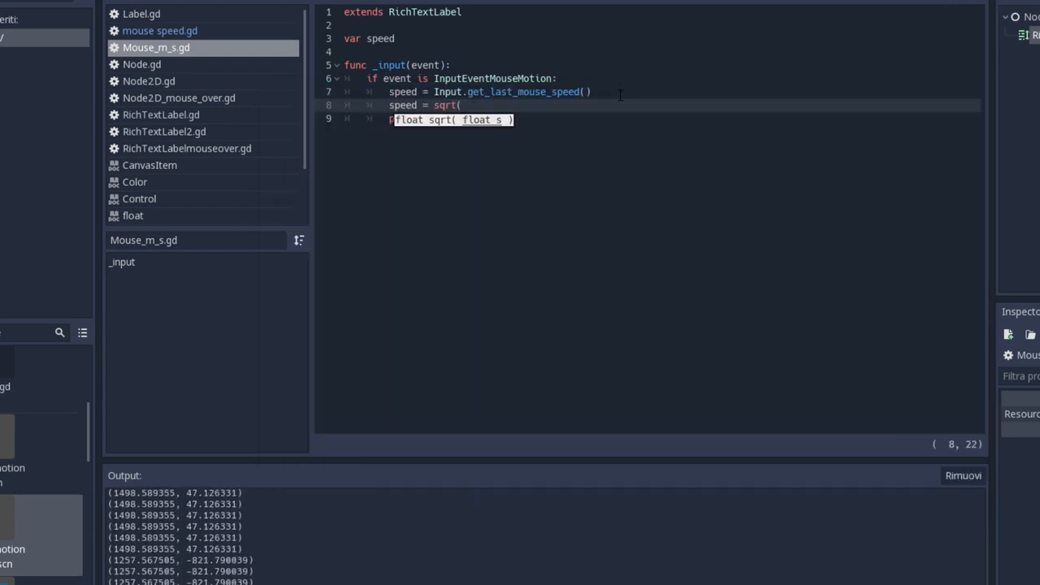
{"action": "type", "text": "speed.x*sp"}
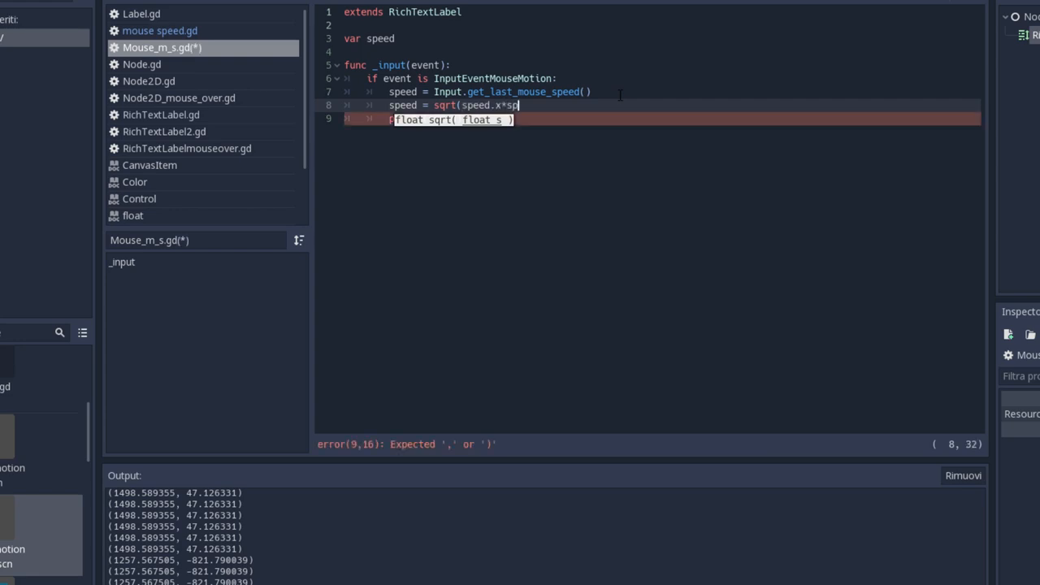
{"action": "type", "text": "eed"}
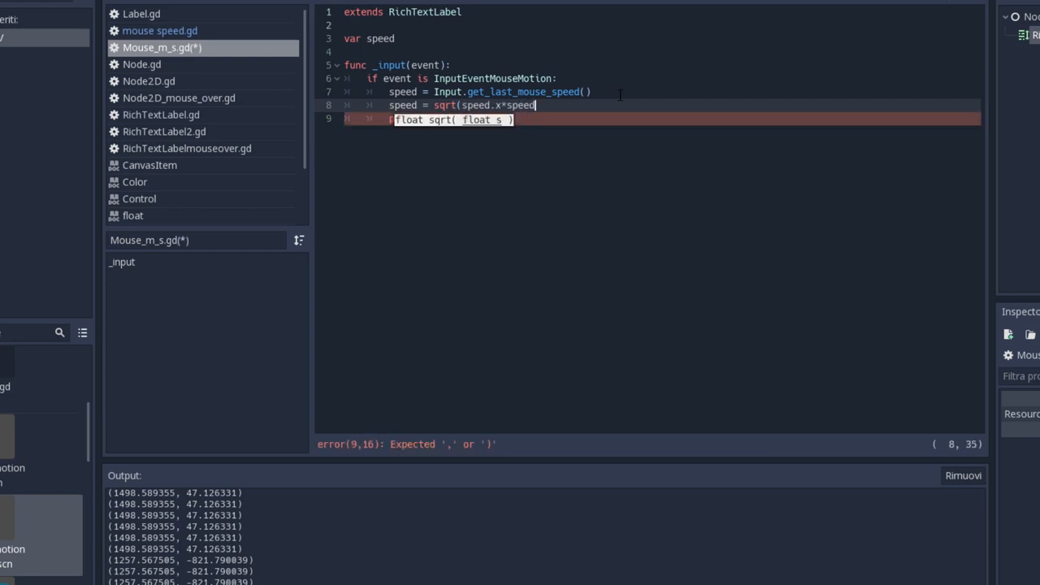
{"action": "type", "text": ".x+speed.y+speed.y"}
{"action": "type", "text": "set_text("}
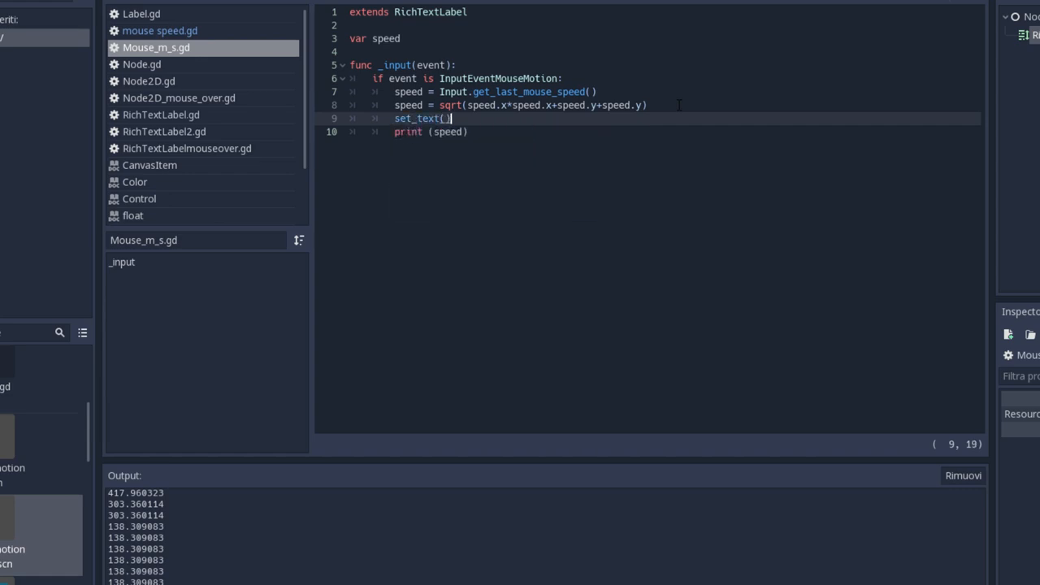
{"action": "type", "text": "\"Mouse speed = \""}
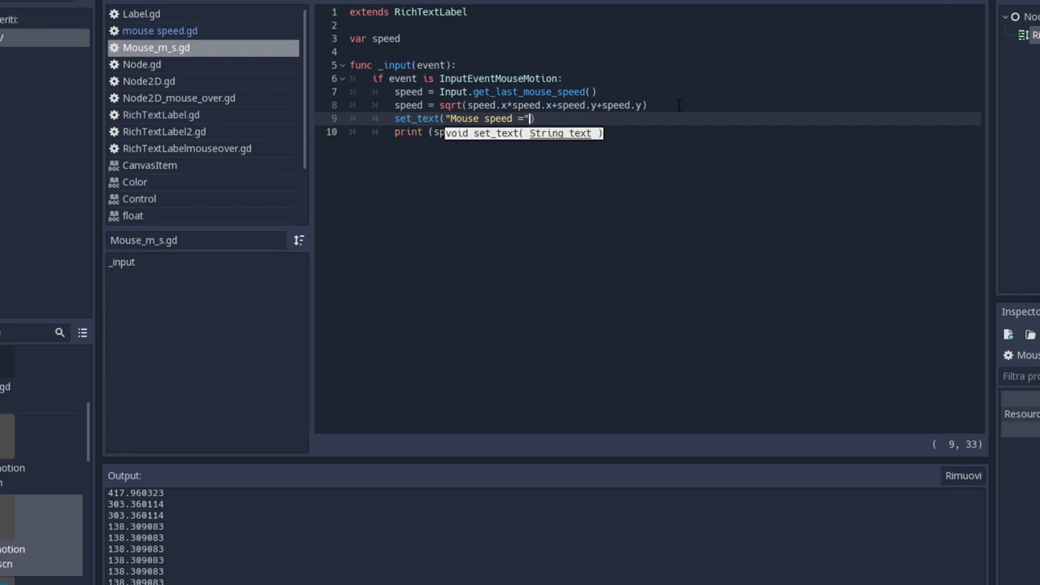
{"action": "type", "text": "+s"}
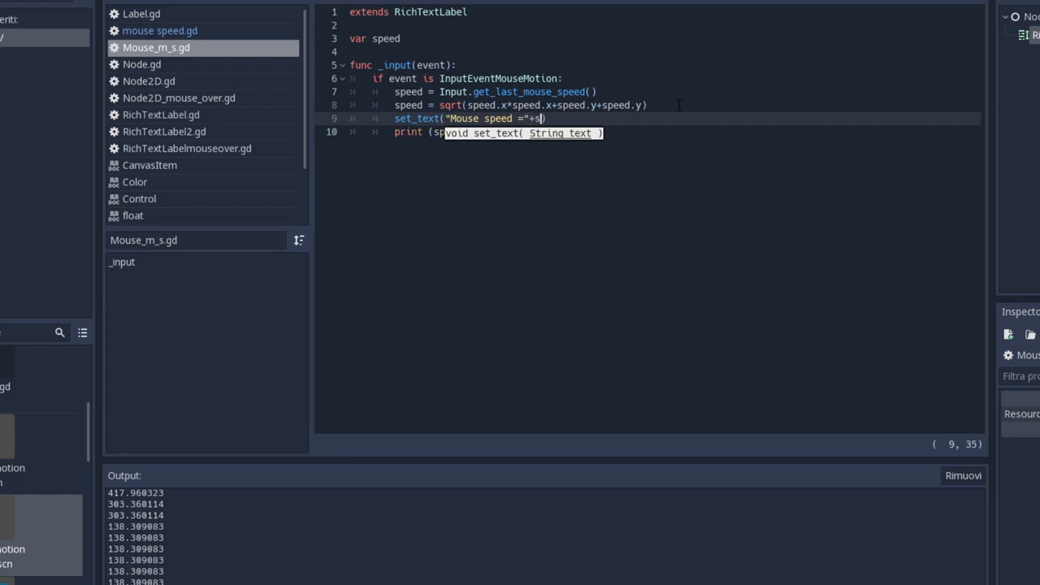
{"action": "type", "text": "str("}
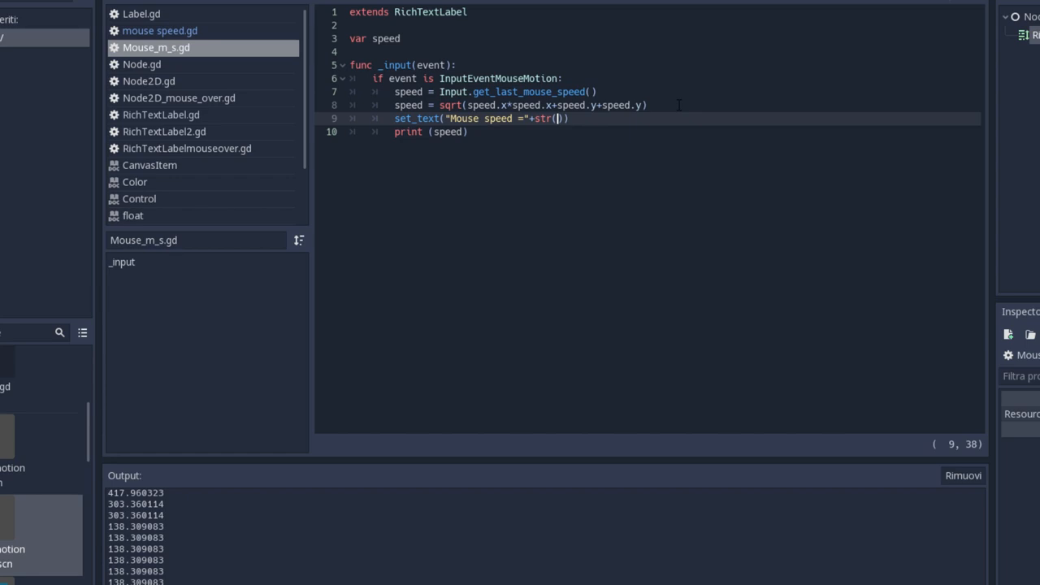
{"action": "type", "text": "speed"}
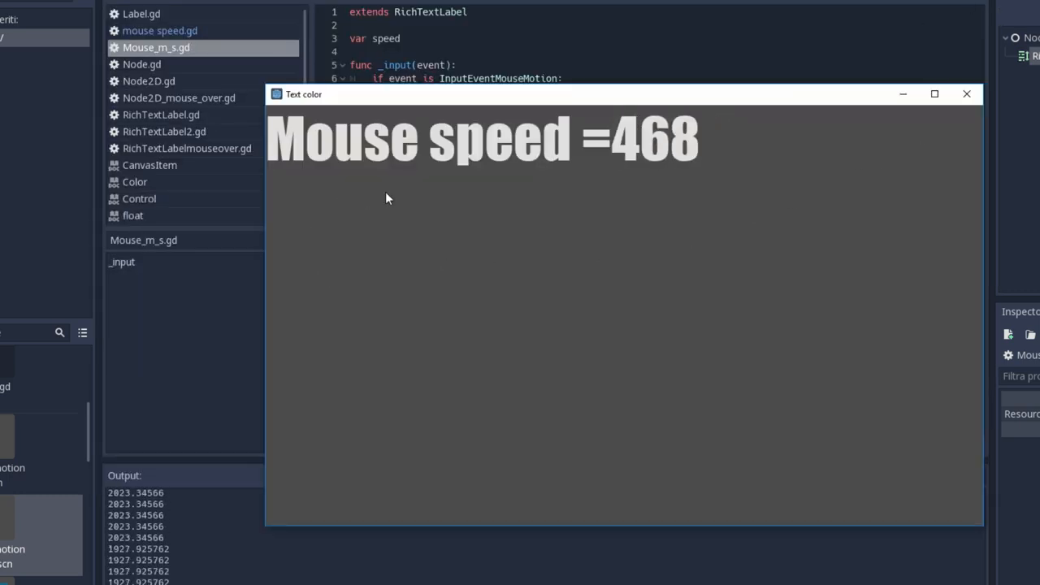
{"action": "mouse_move", "coordinate": [717, 363]}
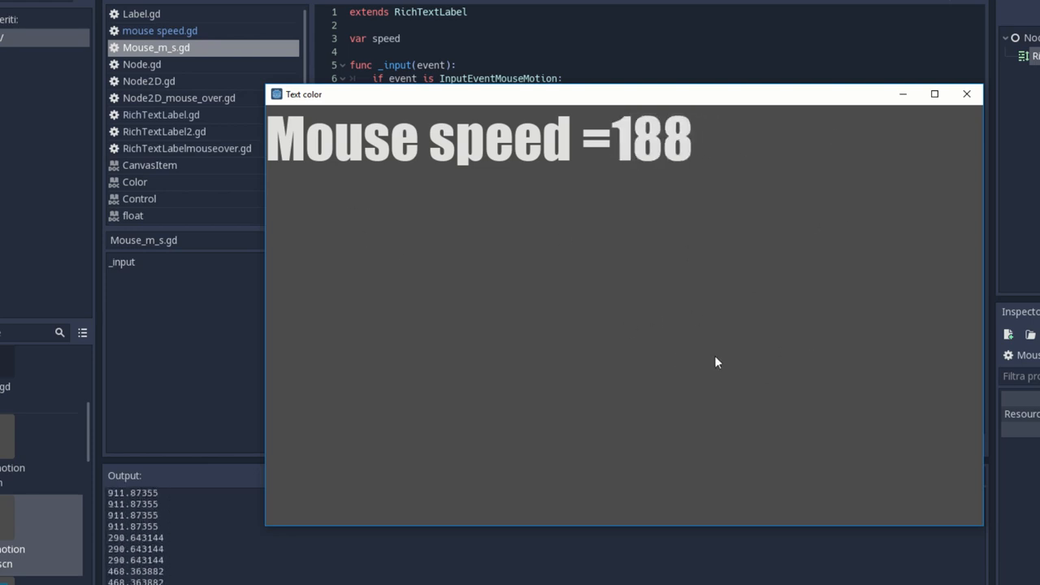